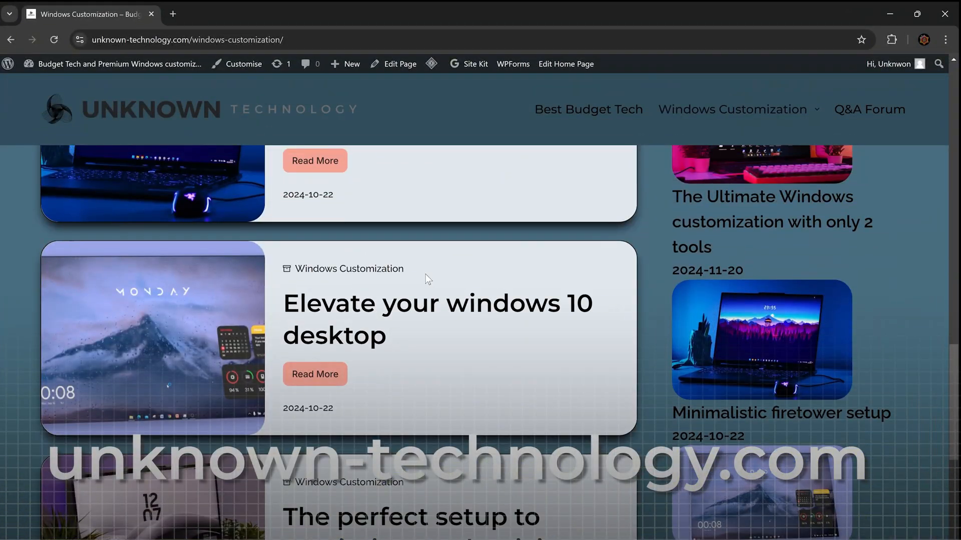
{"action": "scroll", "scroll_direction": "down", "scroll_amount": 3}
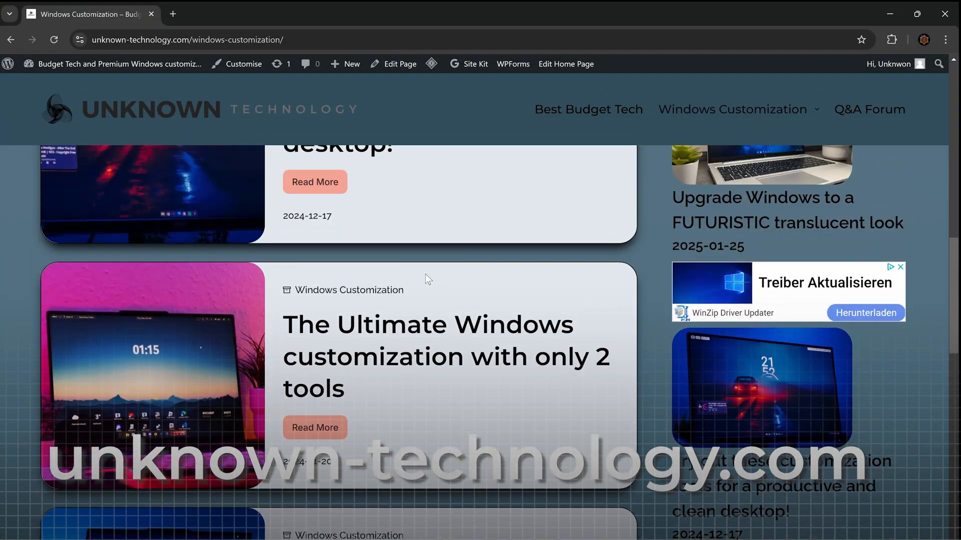